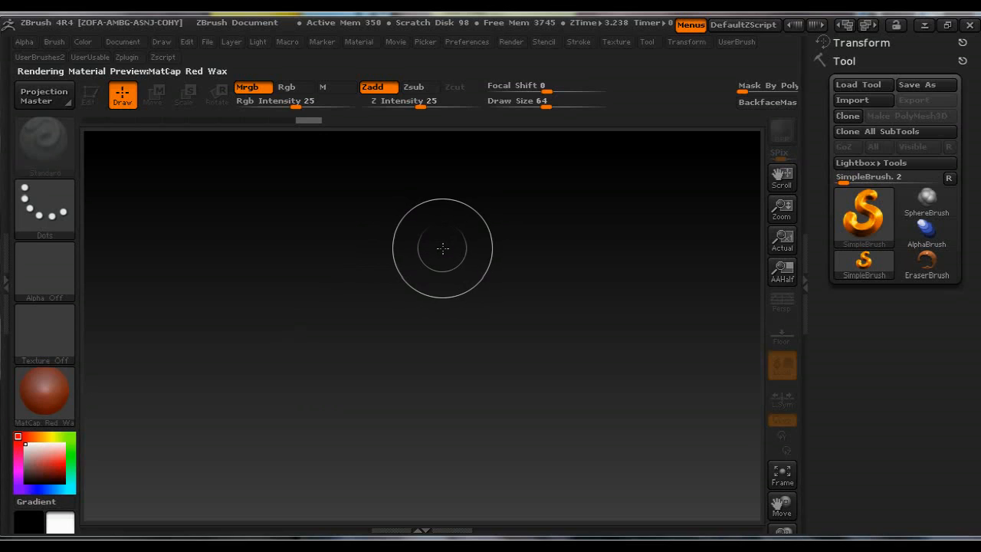
{"action": "mouse_move", "coordinate": [245, 134]}
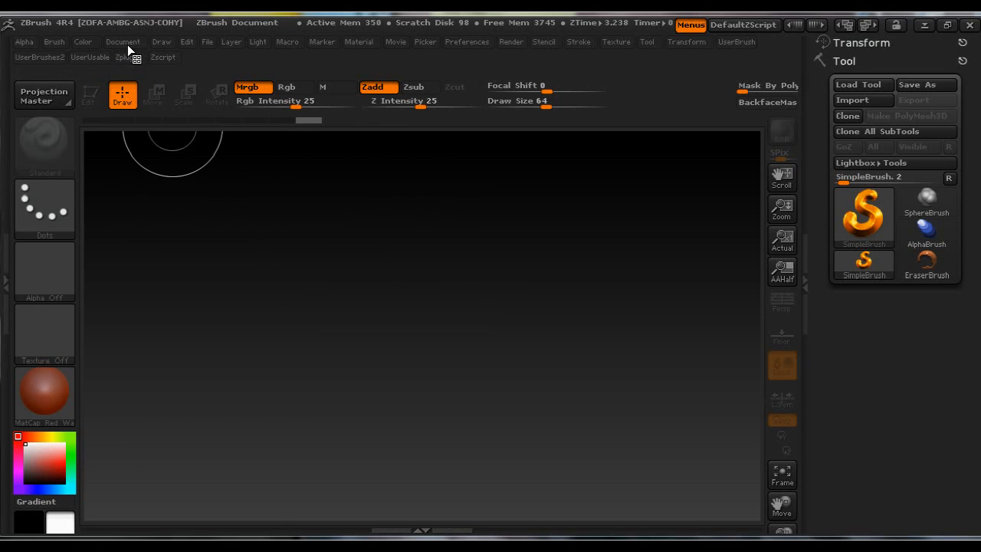
Step: Resize the document canvas to a 512 by 512 square
{"action": "left_click", "coordinate": [123, 41]}
{"action": "type", "text": "512"}
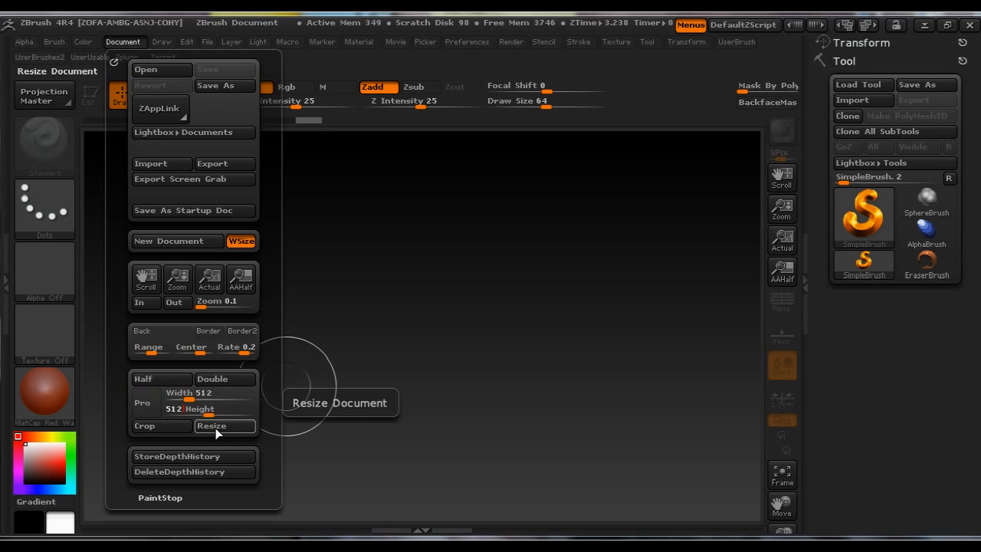
{"action": "left_click", "coordinate": [212, 426]}
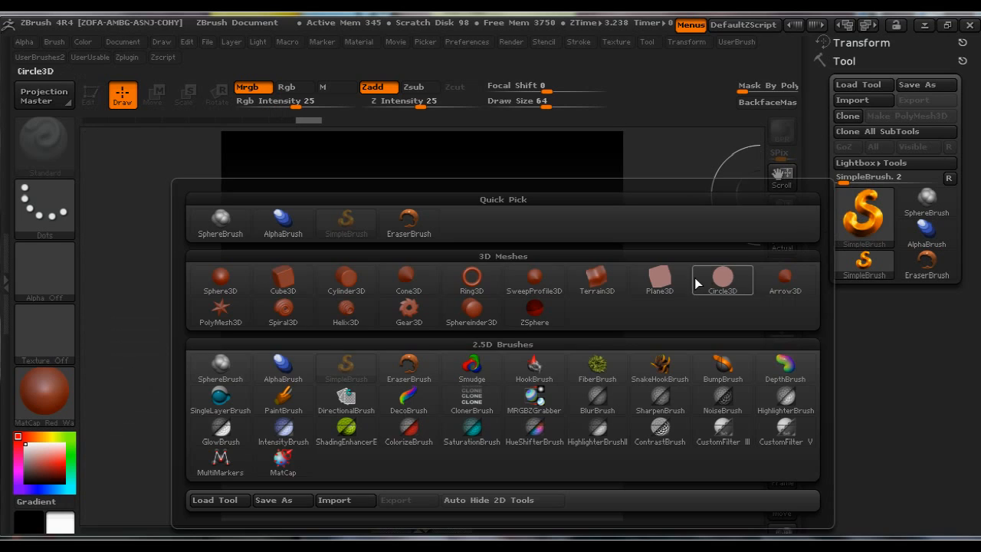
Step: Pick Plane3D as the starting mesh and convert it to an editable PolyMesh3D
{"action": "left_click", "coordinate": [659, 278]}
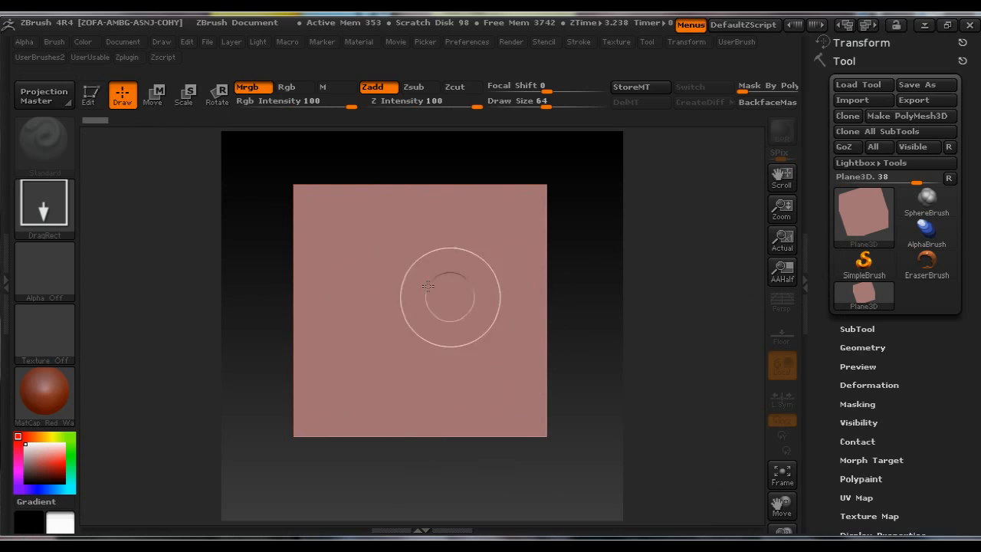
{"action": "left_click", "coordinate": [852, 101]}
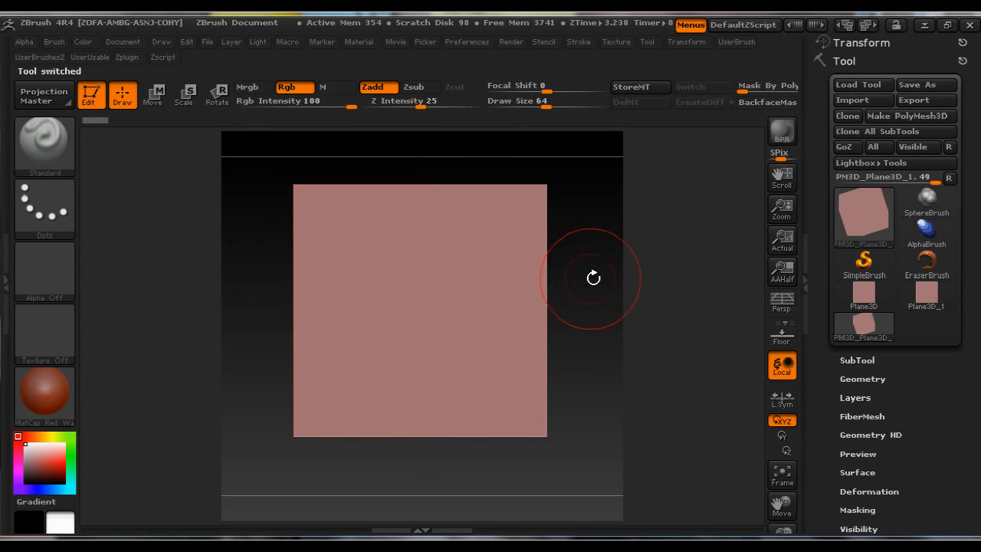
{"action": "mouse_move", "coordinate": [603, 274]}
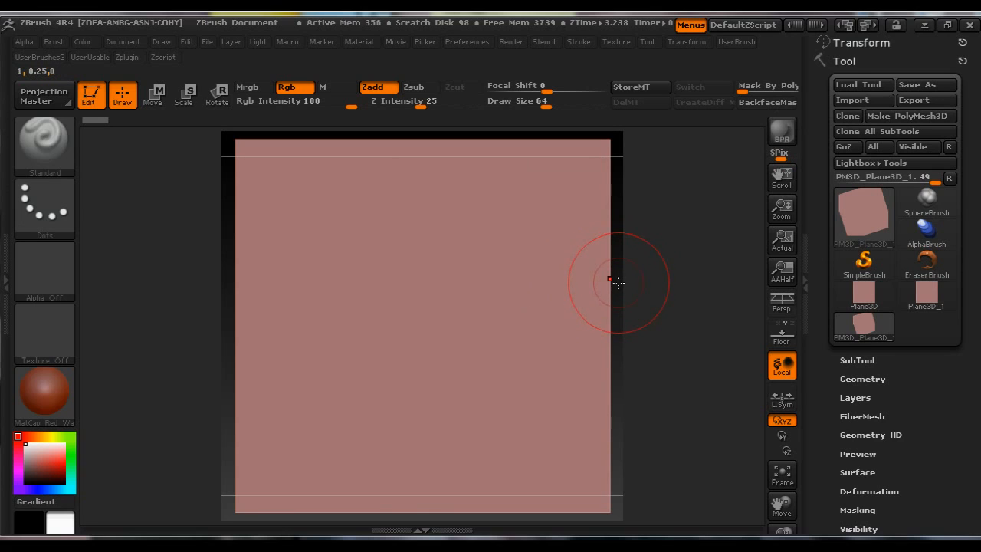
{"action": "mouse_move", "coordinate": [752, 221]}
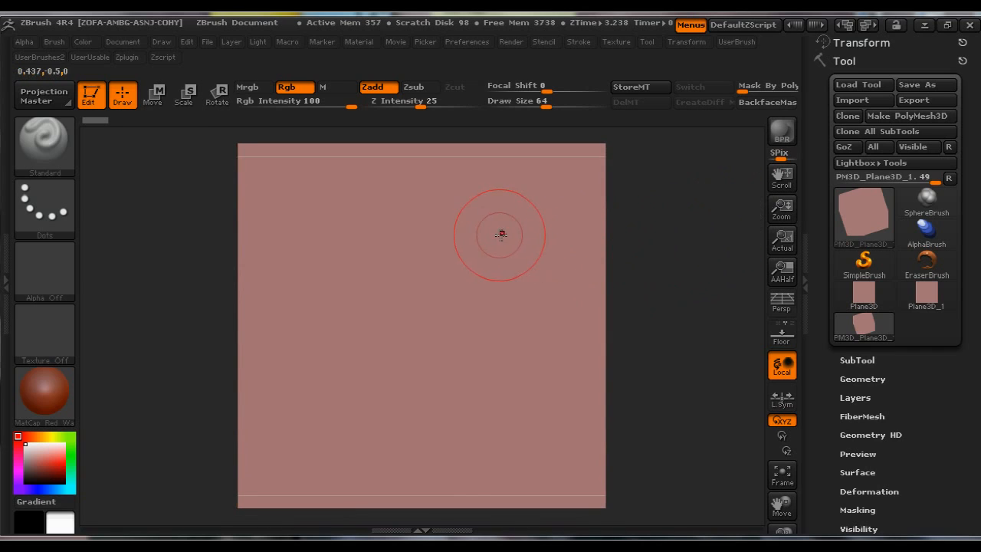
{"action": "mouse_move", "coordinate": [661, 372]}
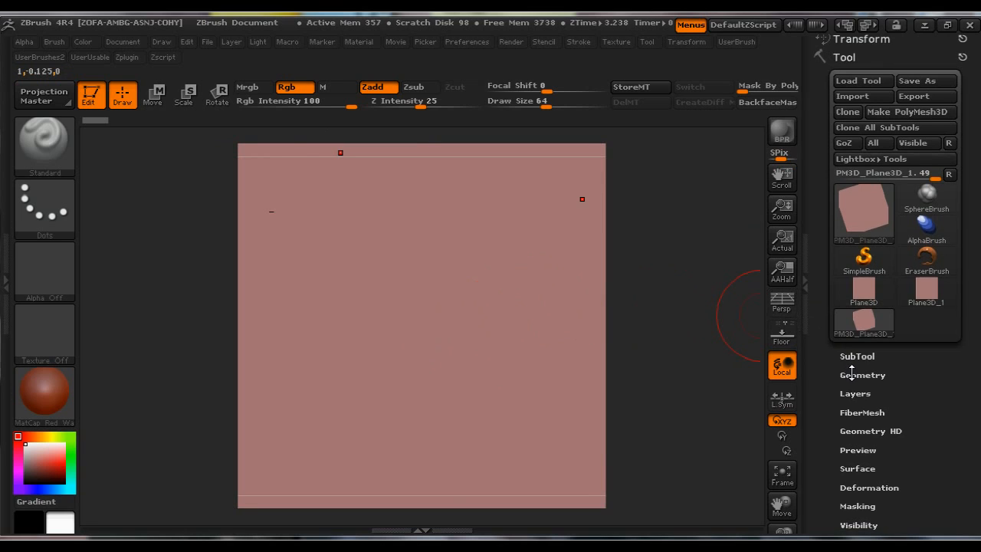
Step: Turn off Smt in Tool > Geometry and divide the plane to subdivision level 2
{"action": "left_click", "coordinate": [863, 375]}
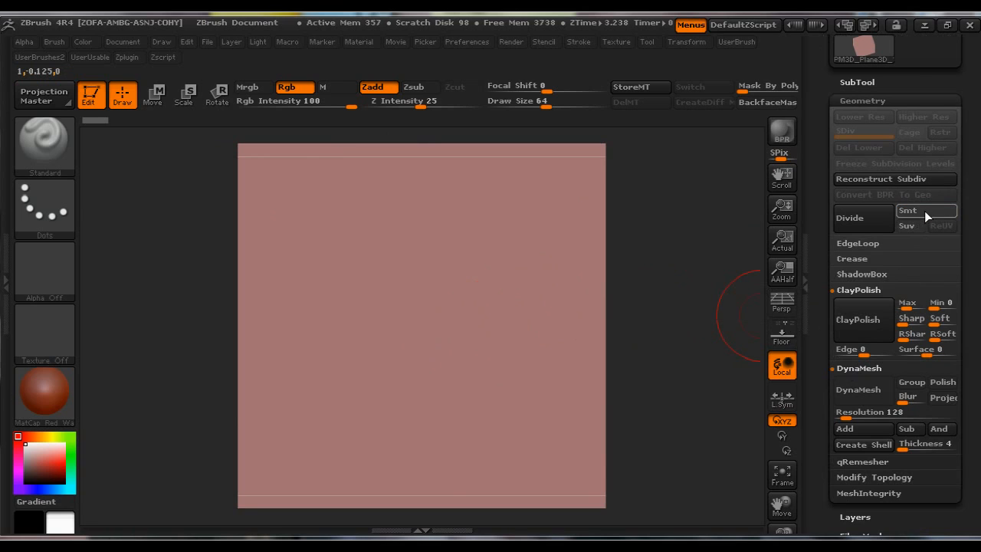
{"action": "left_click", "coordinate": [850, 217]}
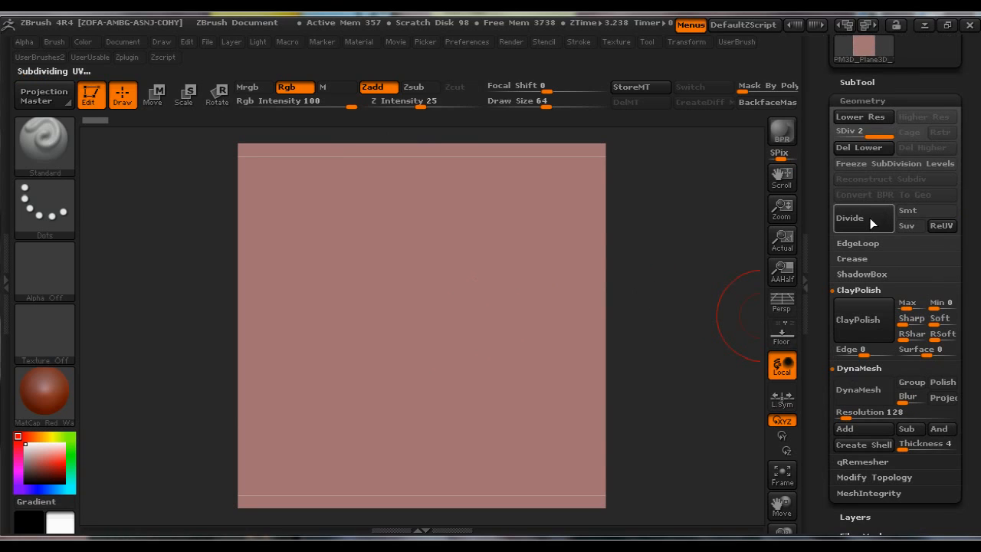
{"action": "left_click", "coordinate": [850, 218]}
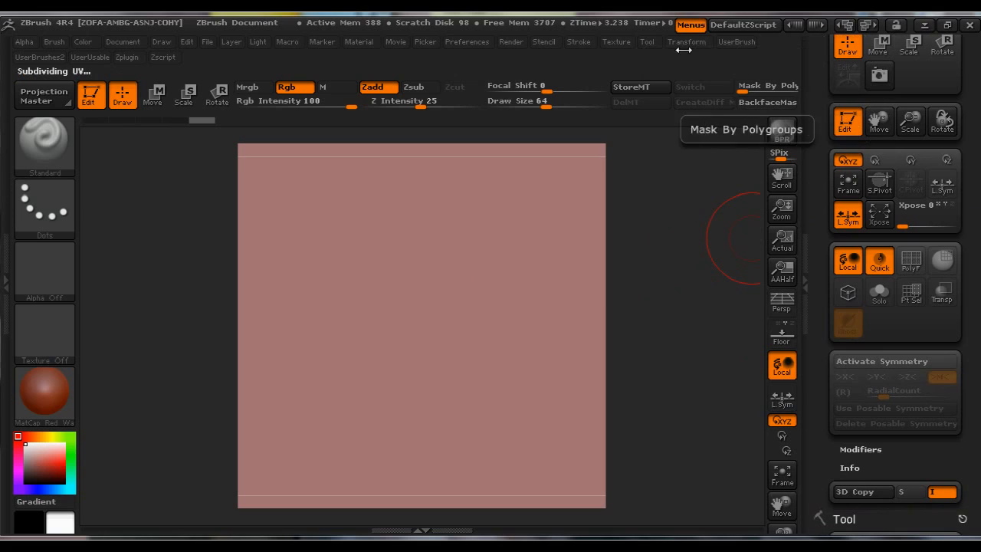
{"action": "mouse_move", "coordinate": [636, 56]}
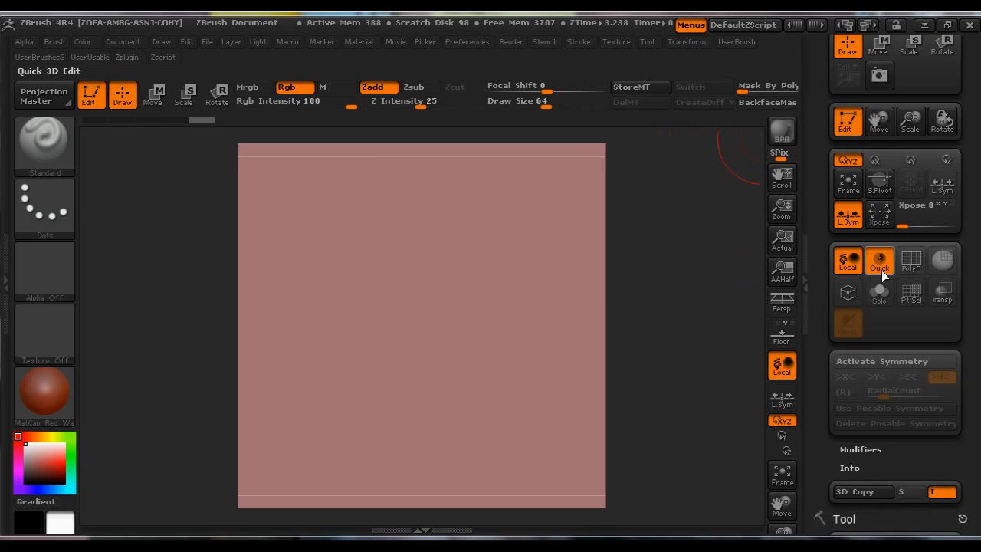
Step: Activate radial symmetry on the Z axis with RadialCount 25
{"action": "left_click", "coordinate": [847, 377]}
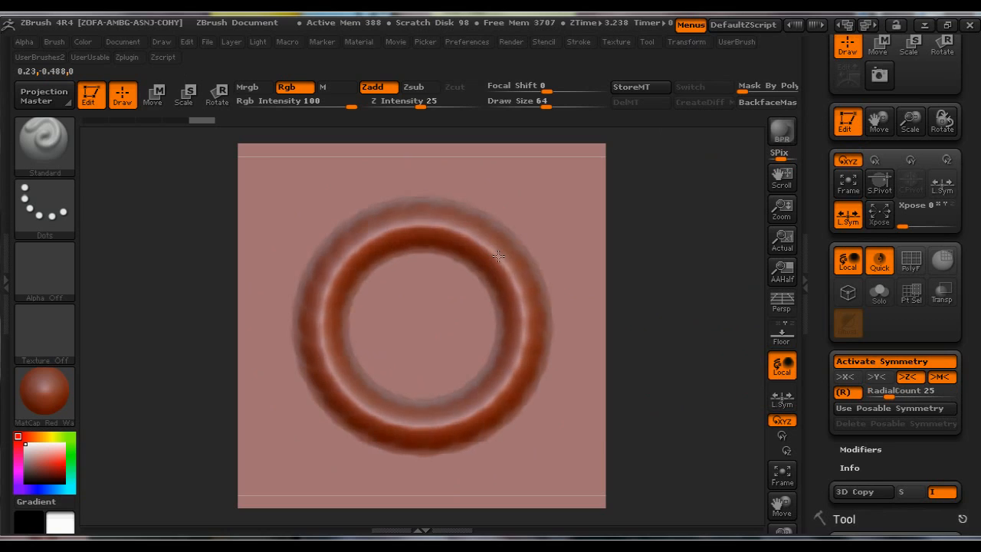
Step: Sculpt additional raised ring strokes around the plane's centre
{"action": "left_click_drag", "start_coordinate": [499, 257], "coordinate": [467, 295]}
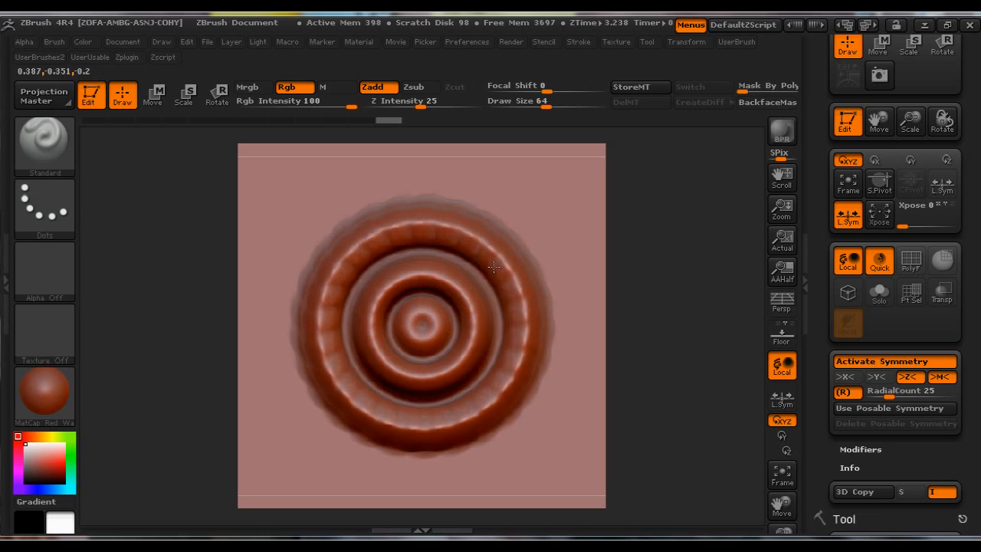
{"action": "left_click", "coordinate": [494, 266]}
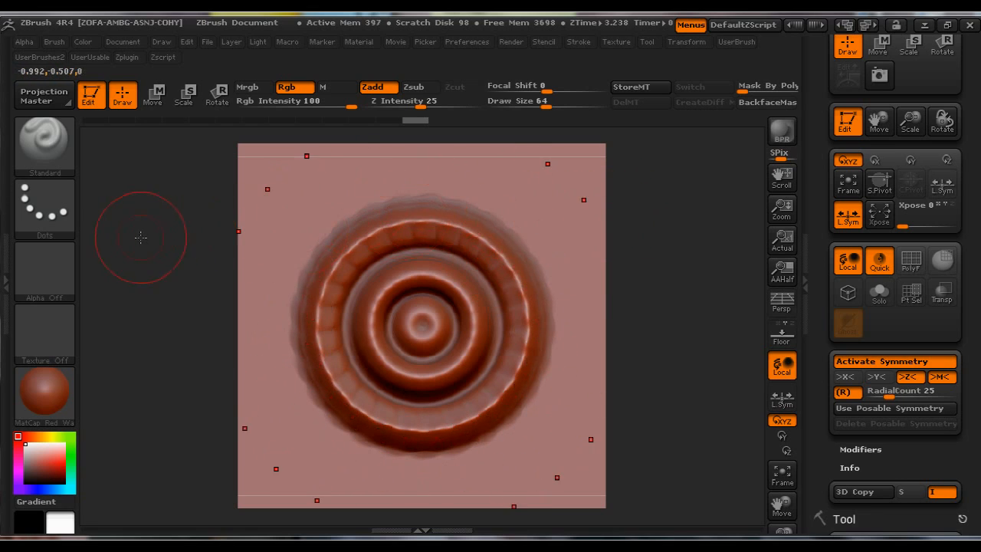
Step: Grab the concentric-ring depth as a new alpha with GrabDoc
{"action": "left_click", "coordinate": [44, 268]}
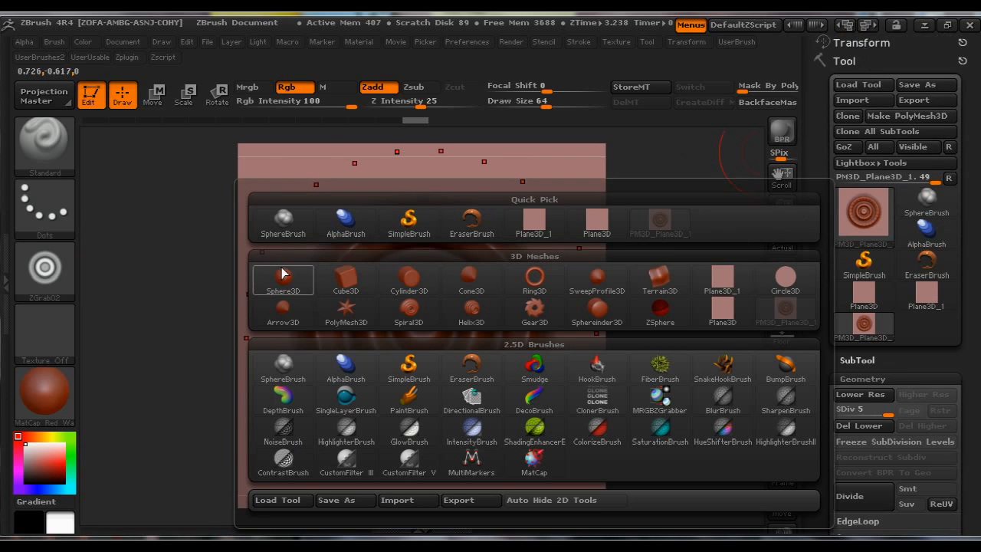
Step: Select Sphere3D and divide it up to subdivision level 6
{"action": "left_click", "coordinate": [282, 279]}
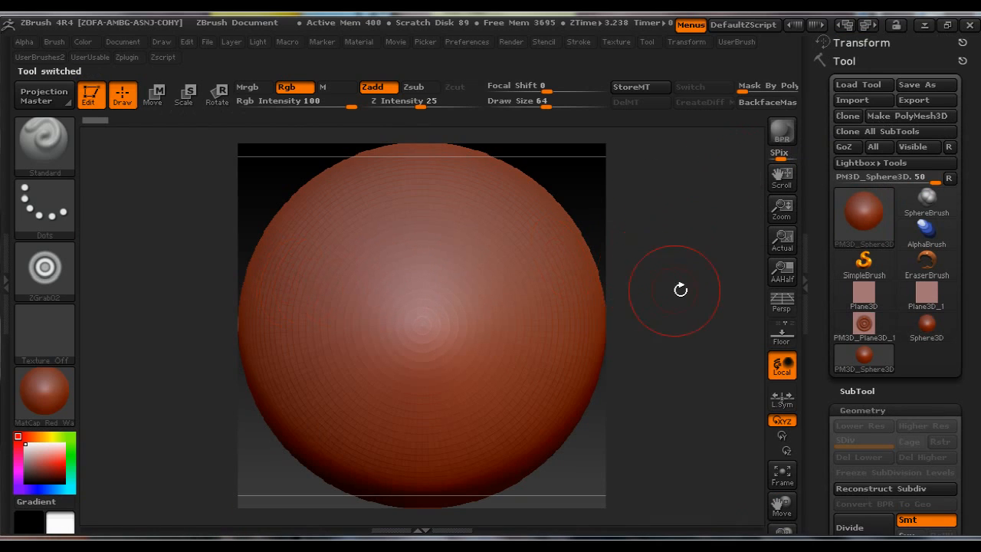
{"action": "mouse_move", "coordinate": [870, 443]}
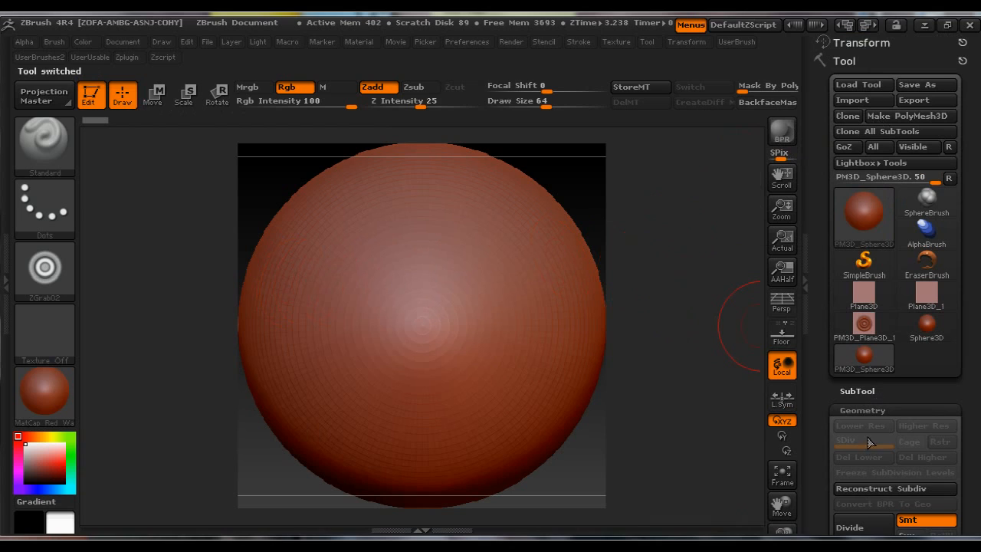
{"action": "left_click", "coordinate": [849, 527]}
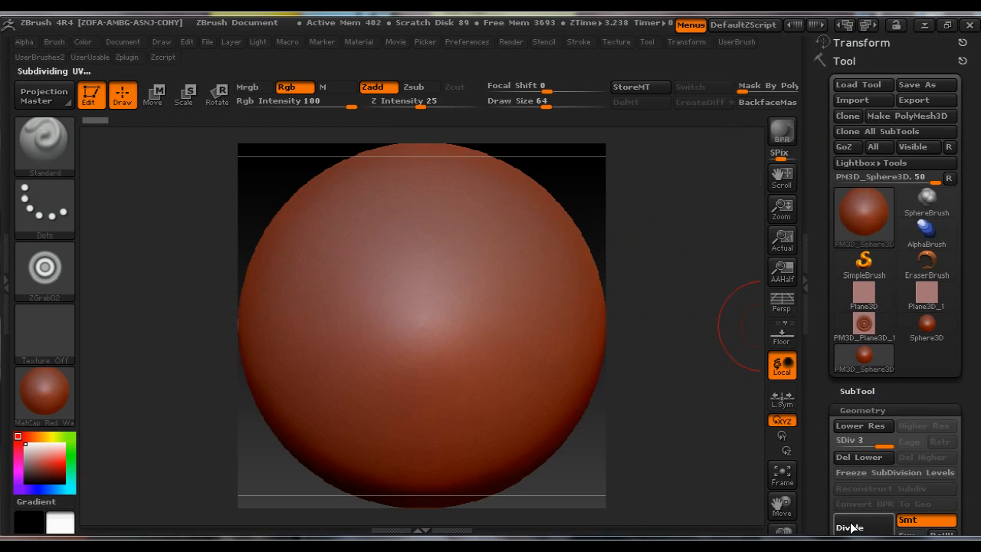
{"action": "left_click", "coordinate": [849, 527]}
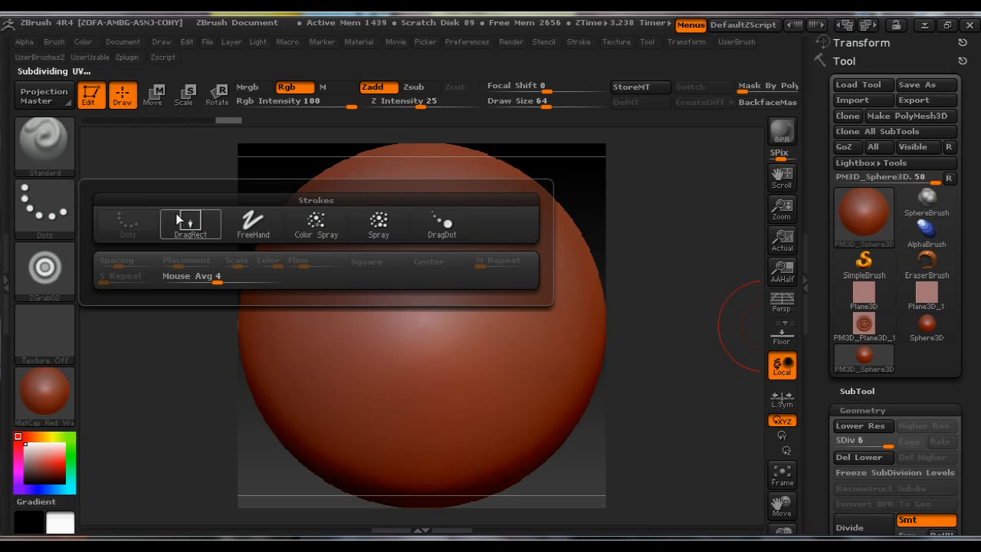
Step: Switch to the DragRect stroke, shrink the brush size and raise the stamping strength
{"action": "left_click", "coordinate": [189, 222]}
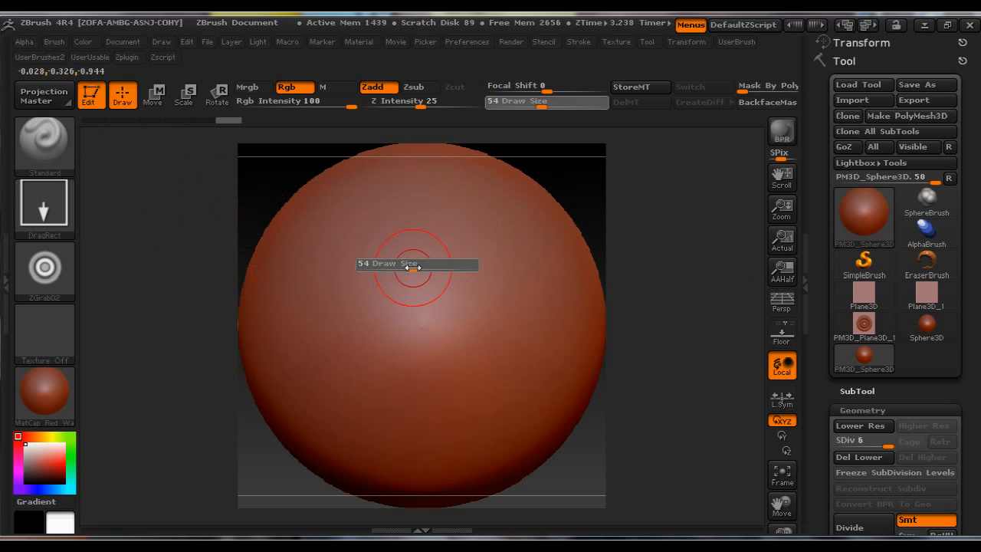
{"action": "left_click_drag", "start_coordinate": [418, 264], "coordinate": [433, 264]}
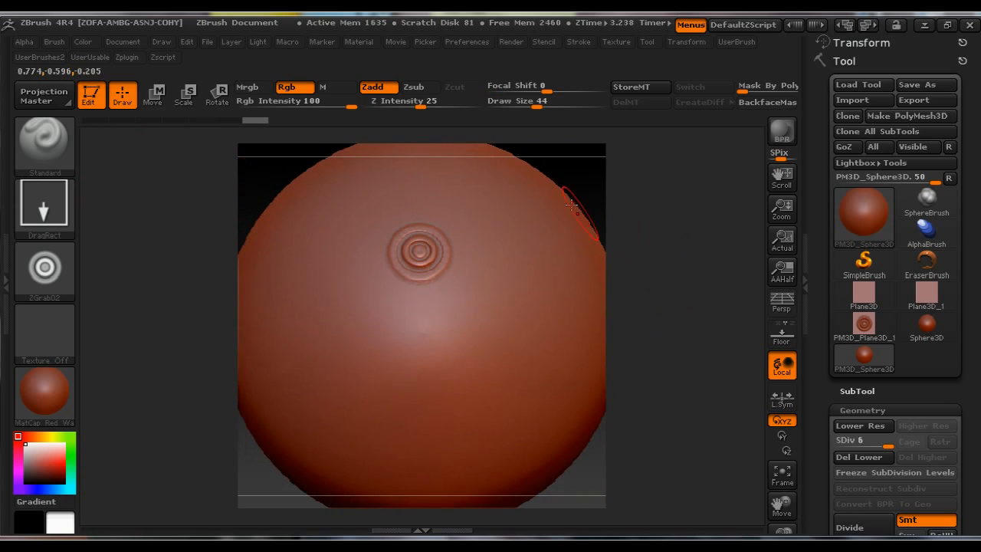
{"action": "left_click_drag", "start_coordinate": [571, 205], "coordinate": [667, 263]}
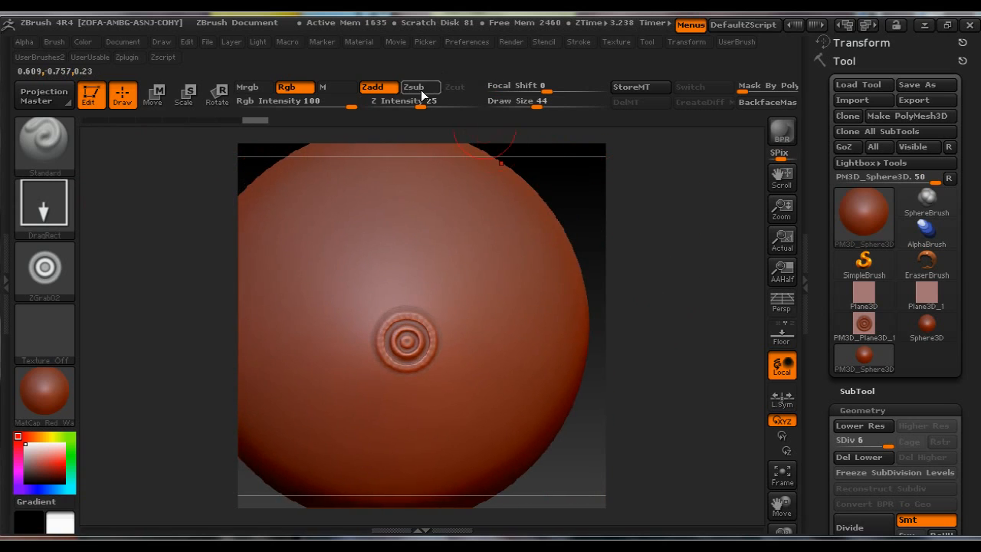
{"action": "left_click_drag", "start_coordinate": [421, 100], "coordinate": [452, 100]}
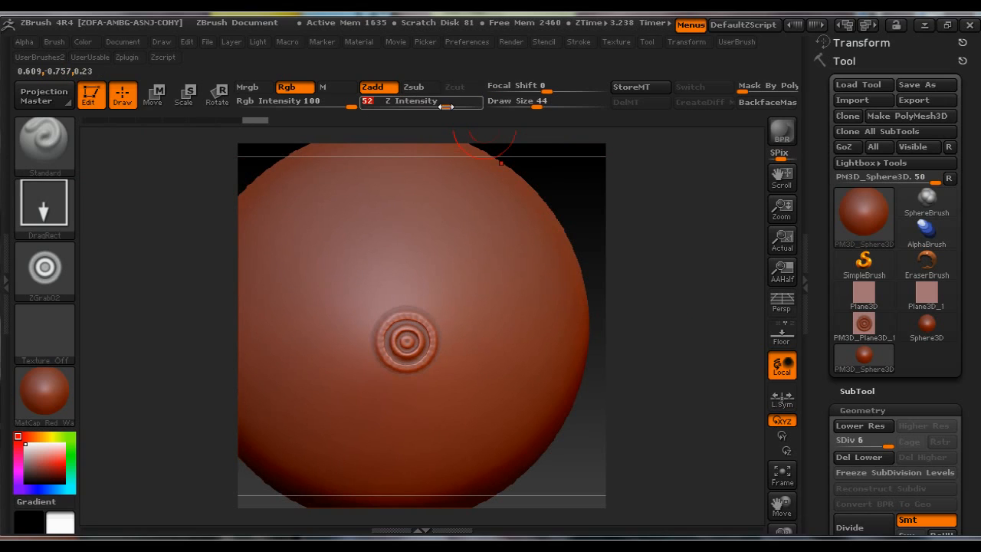
Step: Stamp ring buttons above the first and on the sphere's upper right
{"action": "left_click", "coordinate": [404, 258]}
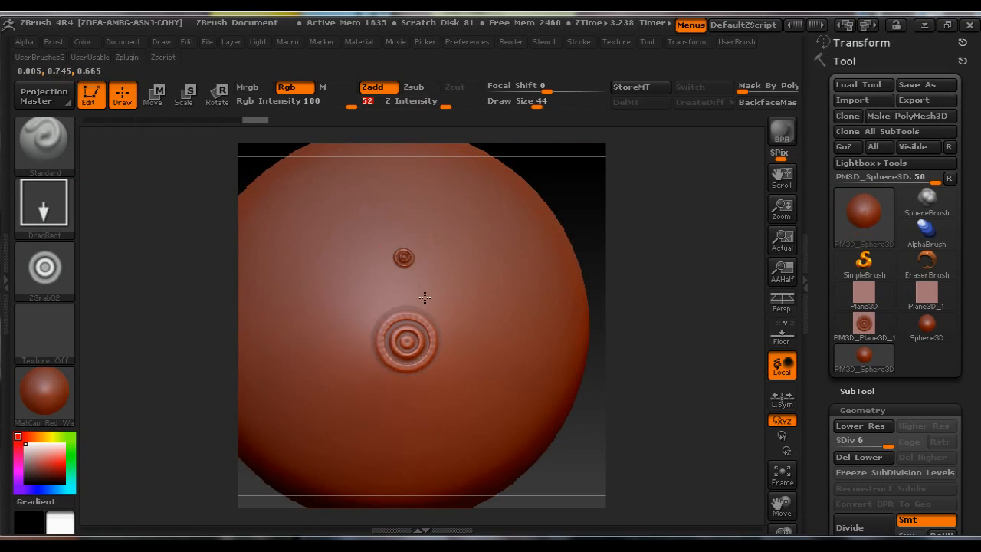
{"action": "left_click", "coordinate": [403, 259]}
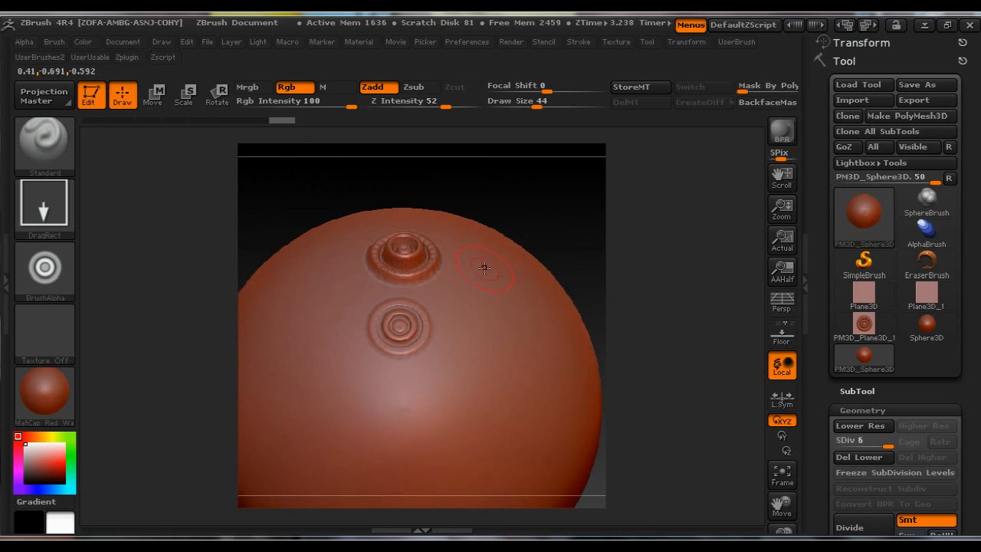
{"action": "left_click", "coordinate": [484, 269]}
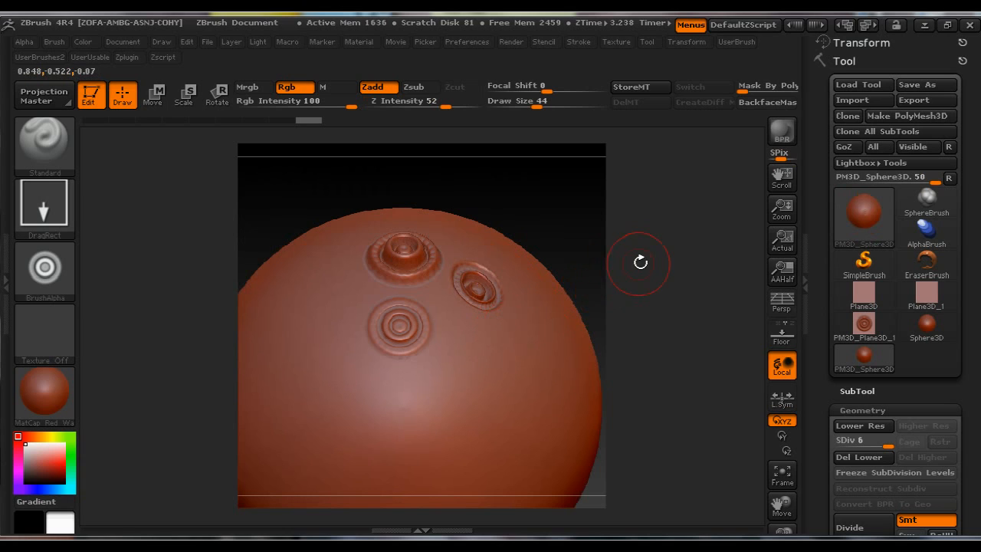
{"action": "left_click_drag", "start_coordinate": [638, 262], "coordinate": [656, 314]}
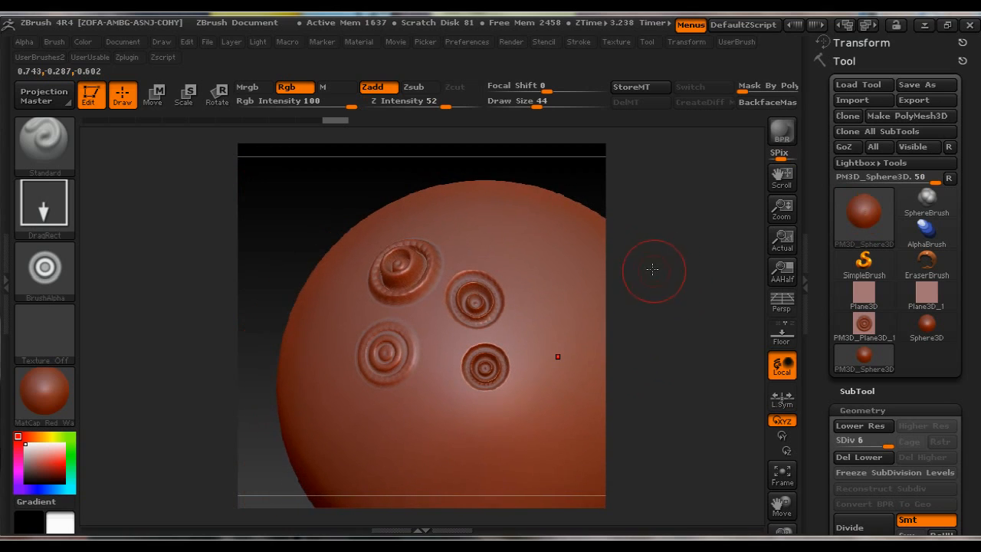
{"action": "mouse_move", "coordinate": [643, 262]}
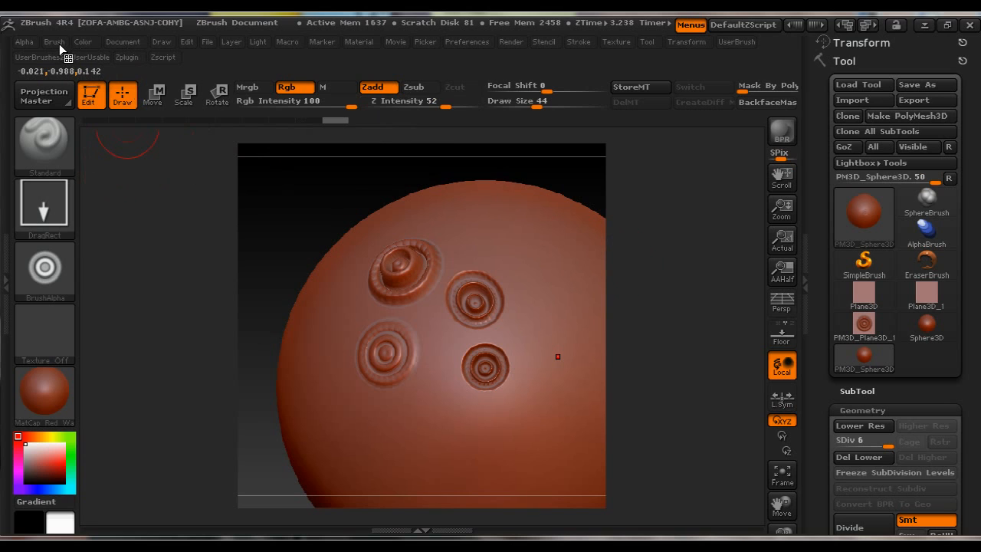
{"action": "left_click", "coordinate": [53, 41]}
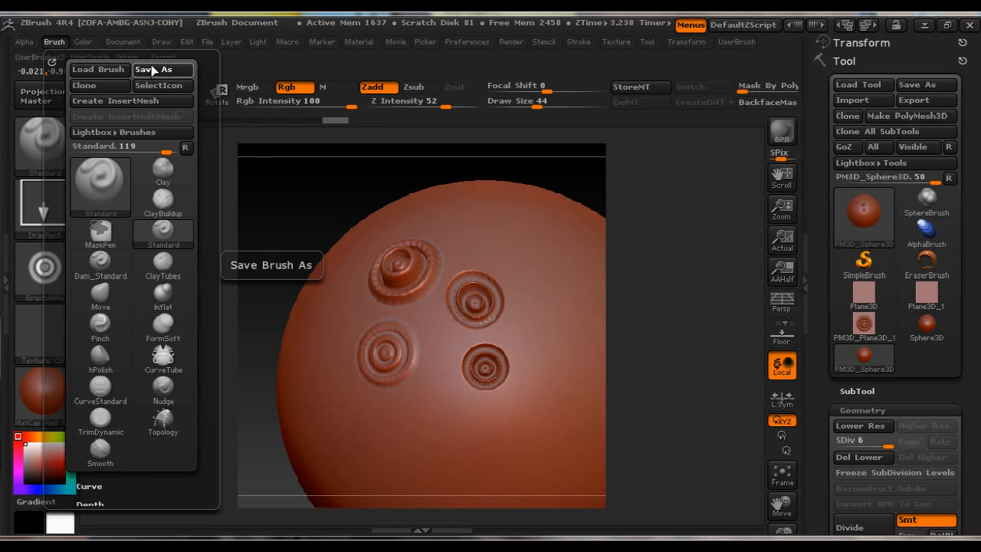
{"action": "left_click", "coordinate": [163, 69]}
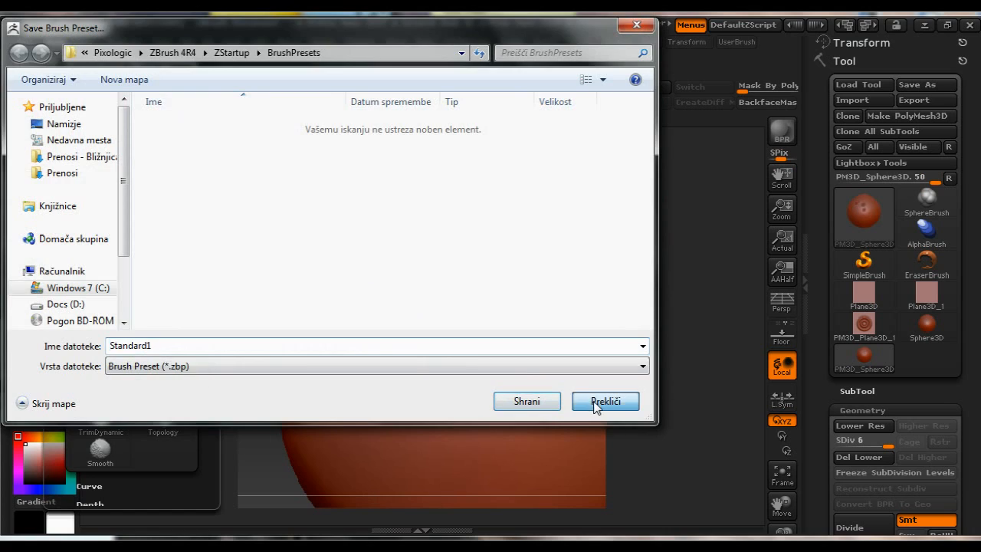
{"action": "left_click", "coordinate": [605, 401]}
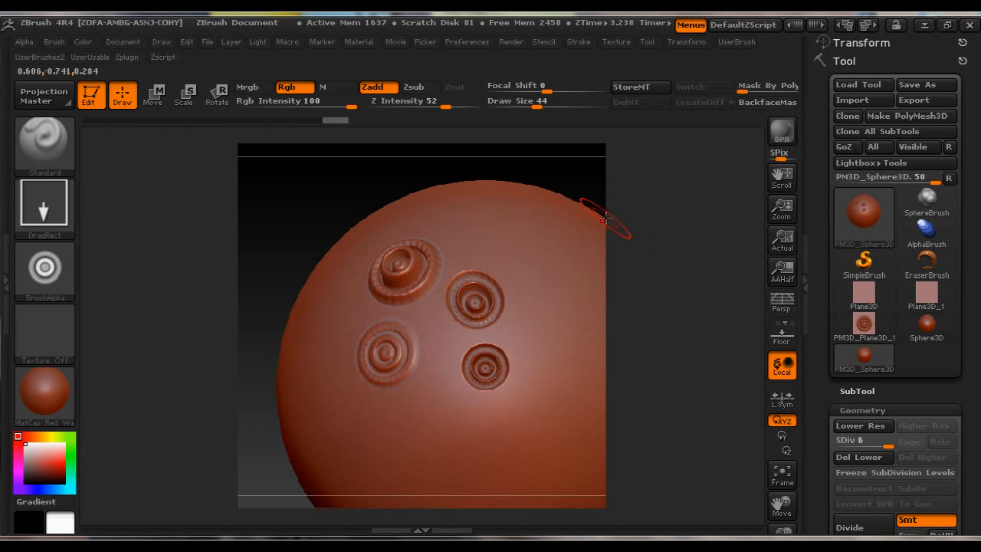
{"action": "mouse_move", "coordinate": [582, 227]}
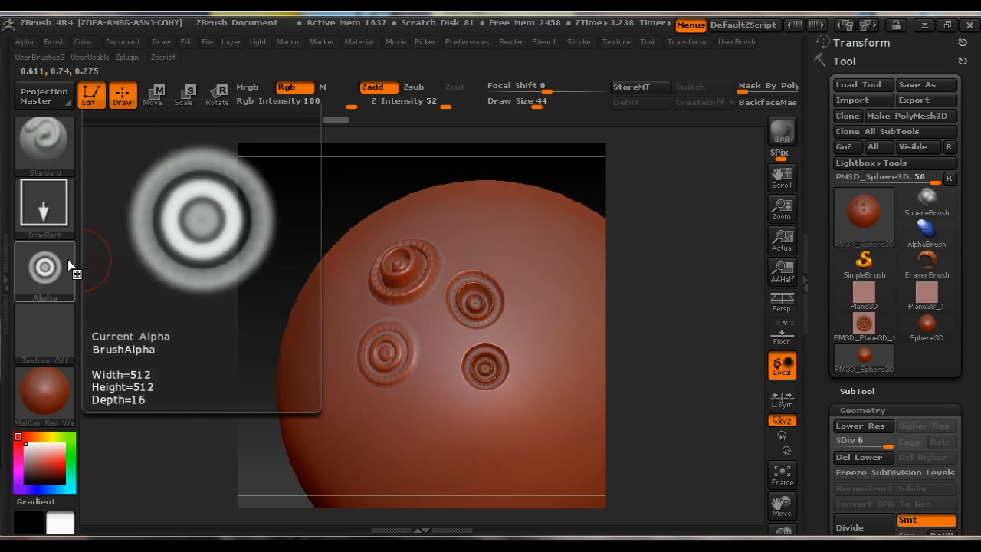
Step: Select PM3D_Plane3D_1 and rotate the ring plane to face the view
{"action": "left_click", "coordinate": [863, 325]}
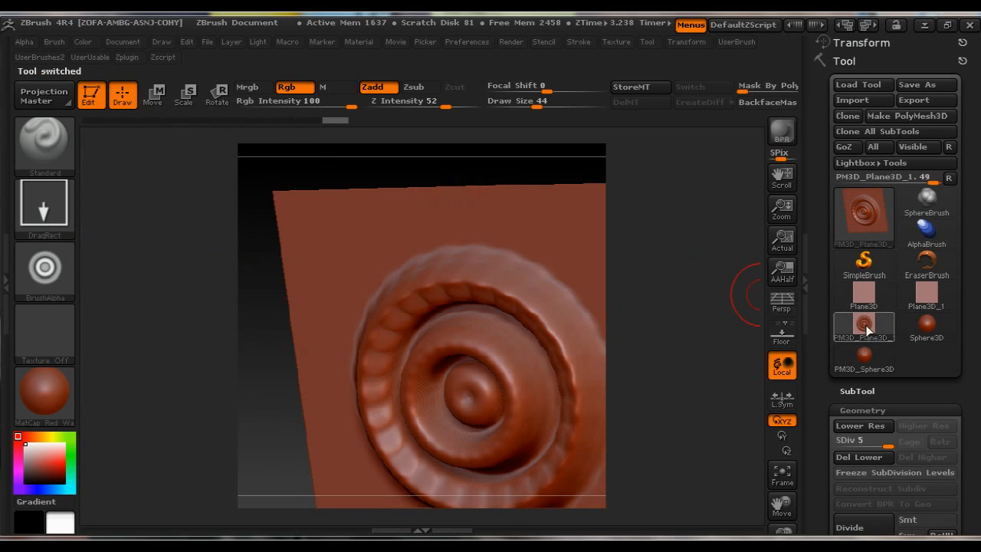
{"action": "left_click_drag", "start_coordinate": [421, 322], "coordinate": [681, 308]}
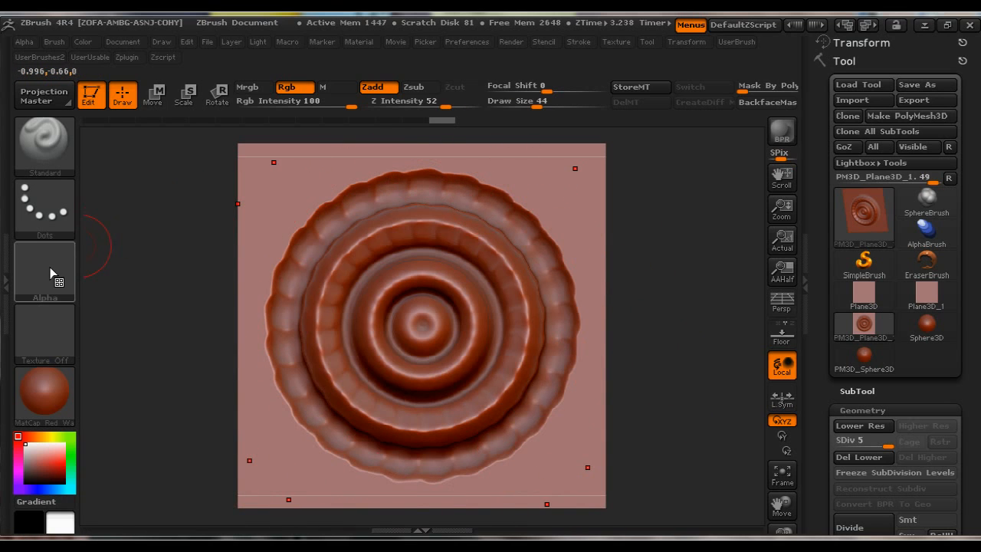
Step: Grab the plane's relief as alpha ZGrab03, then reselect PM3D_Sphere3D
{"action": "left_click", "coordinate": [44, 271]}
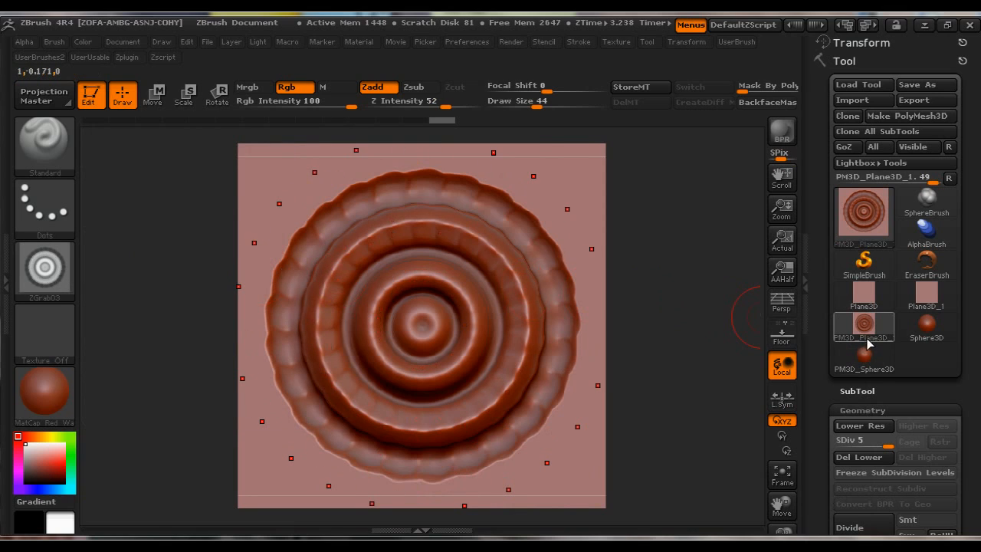
{"action": "mouse_move", "coordinate": [865, 361]}
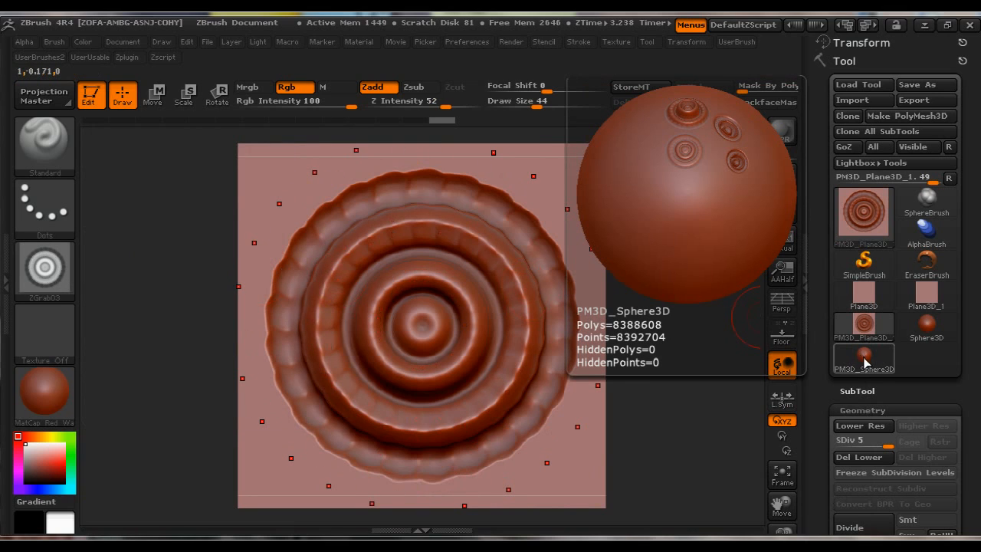
{"action": "left_click", "coordinate": [863, 357]}
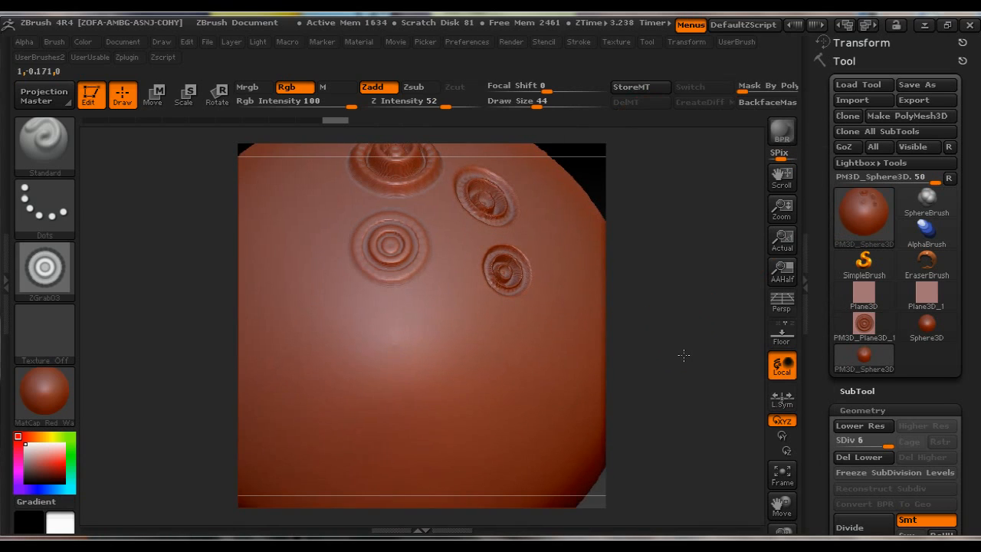
Step: Orbit the sphere to bring a fresh area of surface into view
{"action": "left_click_drag", "start_coordinate": [683, 355], "coordinate": [699, 330]}
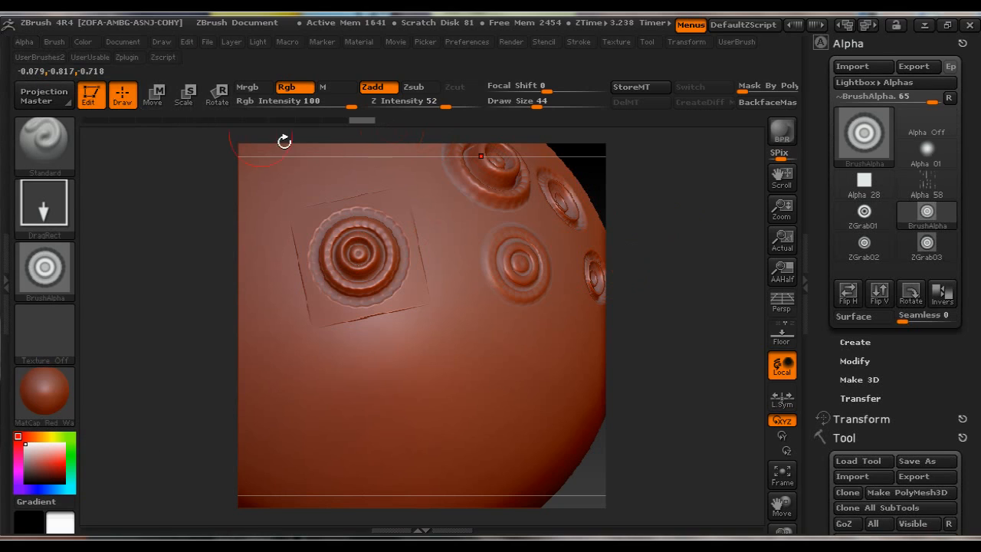
Step: Under Alpha Modify, set the ring alpha's MidValue to 27, then lower it to 24
{"action": "left_click", "coordinate": [855, 361]}
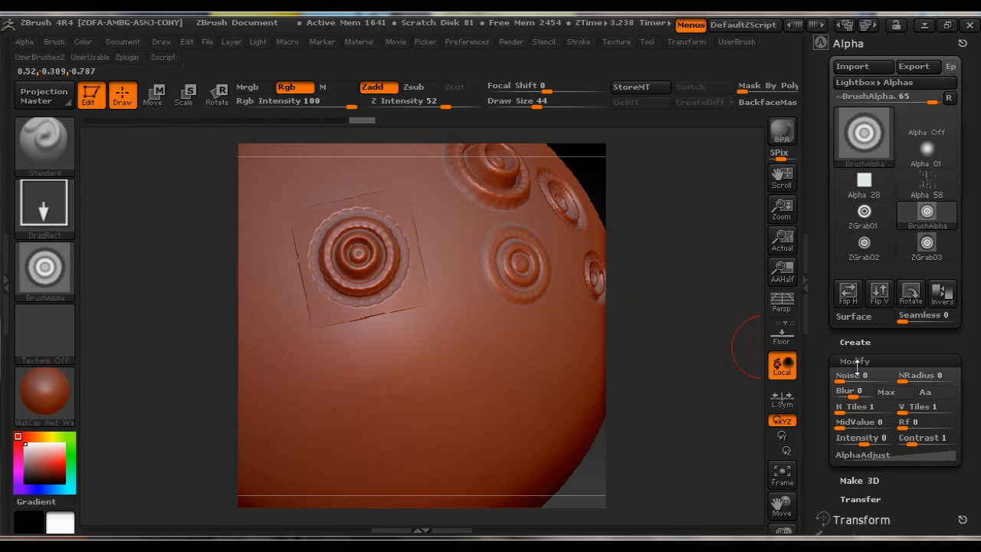
{"action": "left_click", "coordinate": [860, 421]}
{"action": "type", "text": "27"}
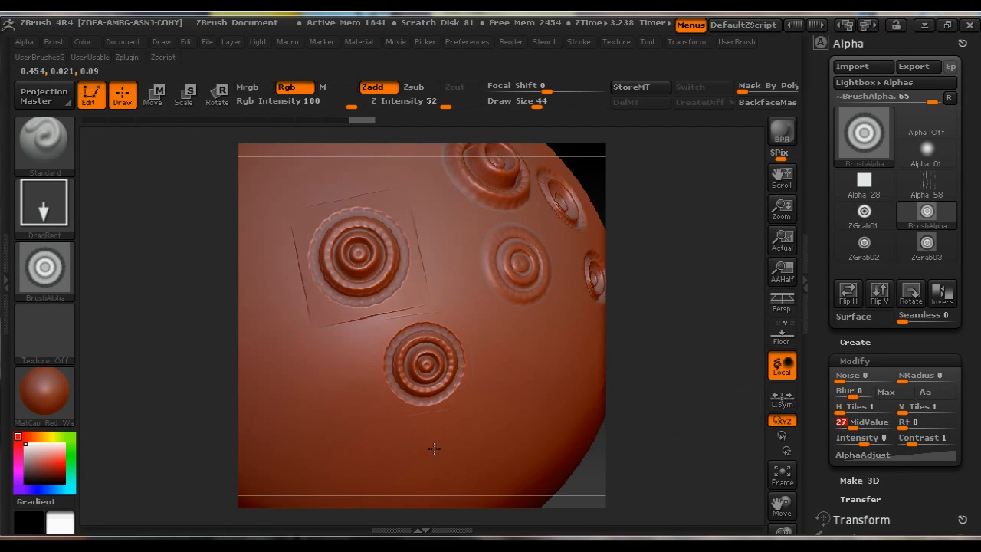
{"action": "left_click", "coordinate": [420, 364]}
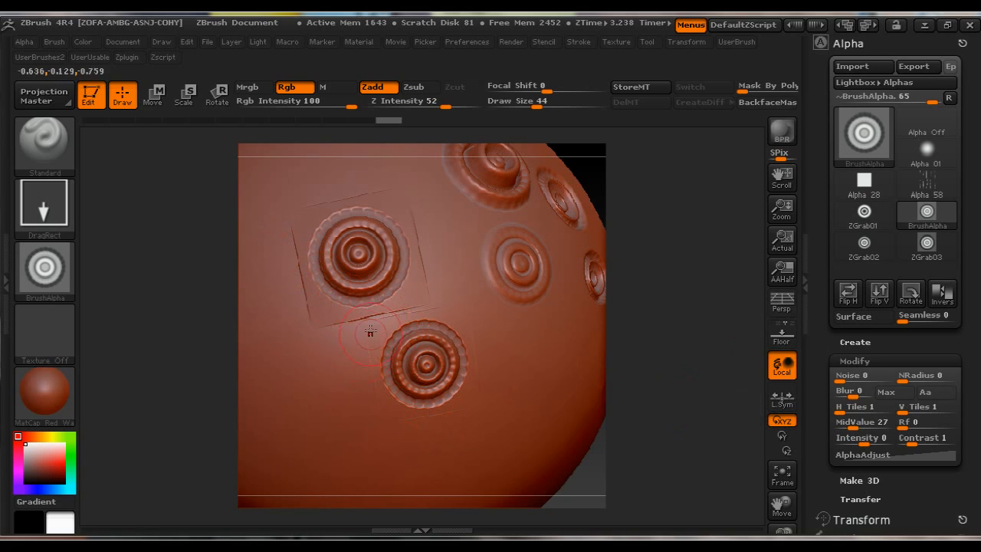
{"action": "mouse_move", "coordinate": [374, 374]}
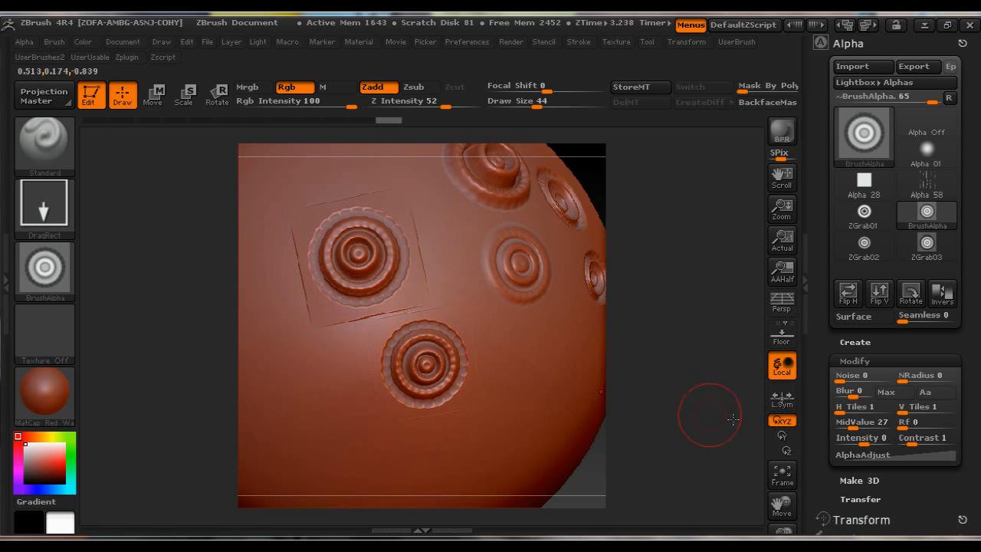
{"action": "mouse_move", "coordinate": [356, 351]}
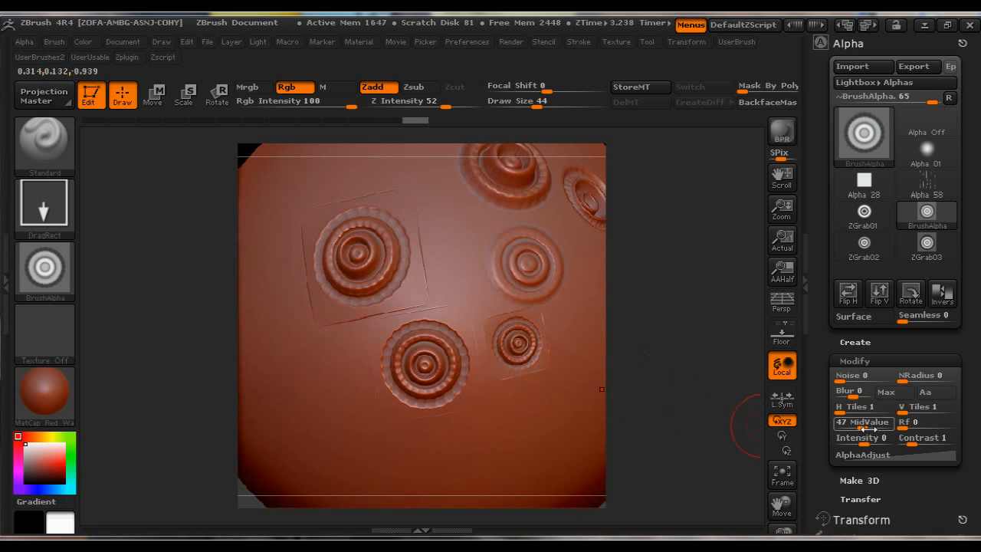
{"action": "left_click_drag", "start_coordinate": [870, 422], "coordinate": [851, 421]}
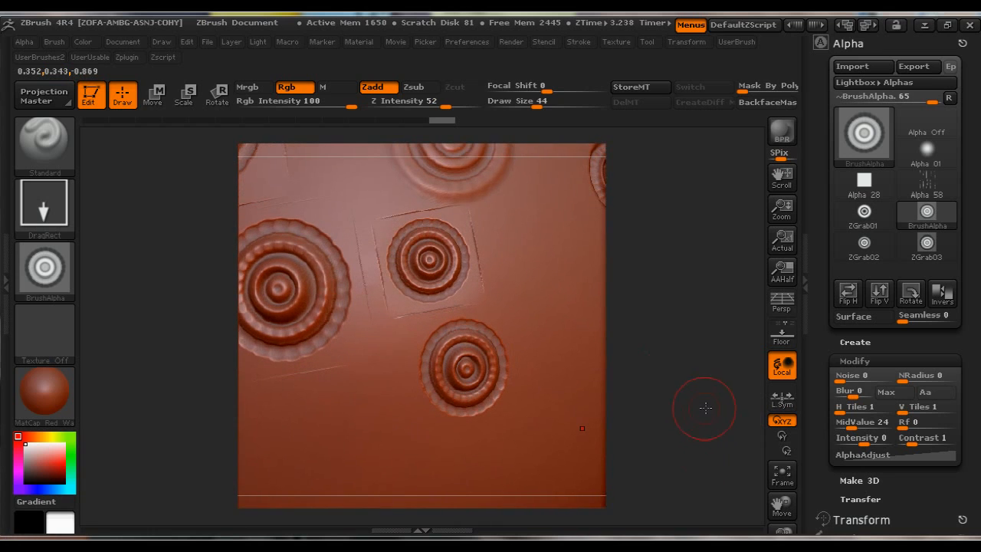
{"action": "mouse_move", "coordinate": [782, 335]}
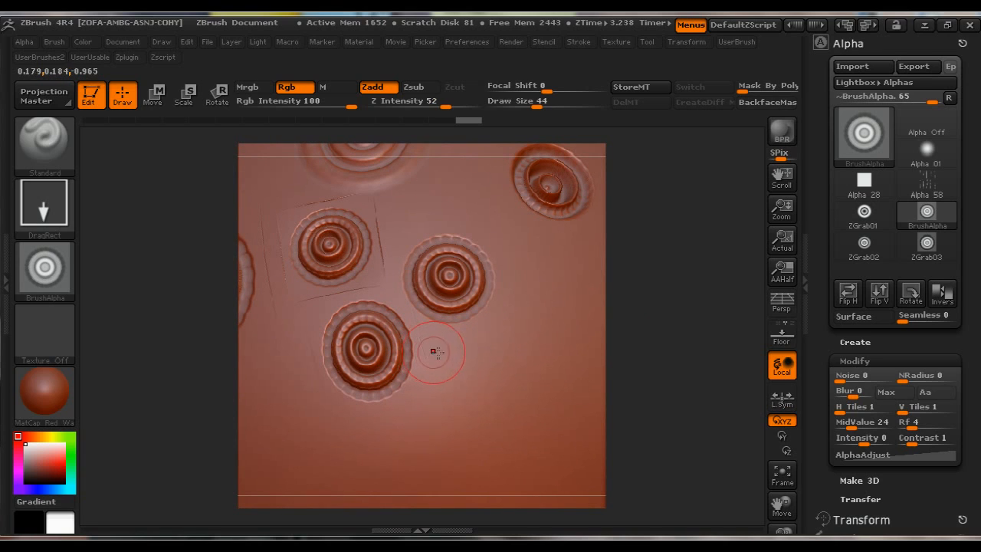
{"action": "mouse_move", "coordinate": [908, 423]}
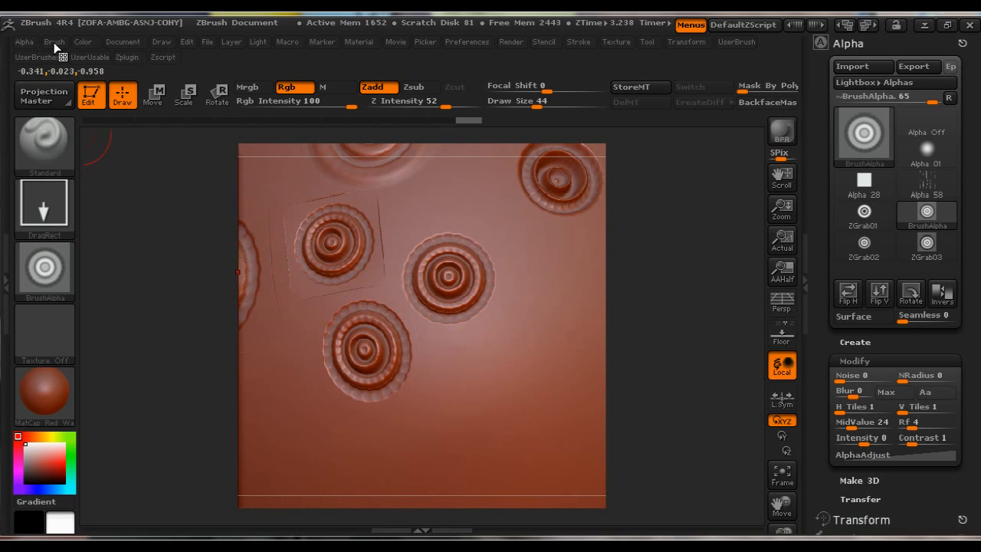
{"action": "left_click", "coordinate": [54, 42]}
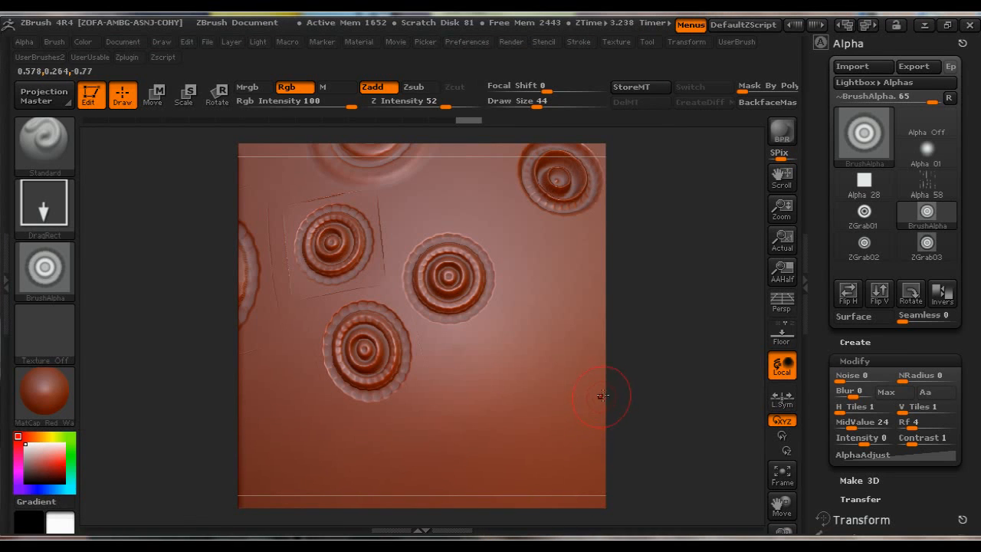
{"action": "mouse_move", "coordinate": [685, 328]}
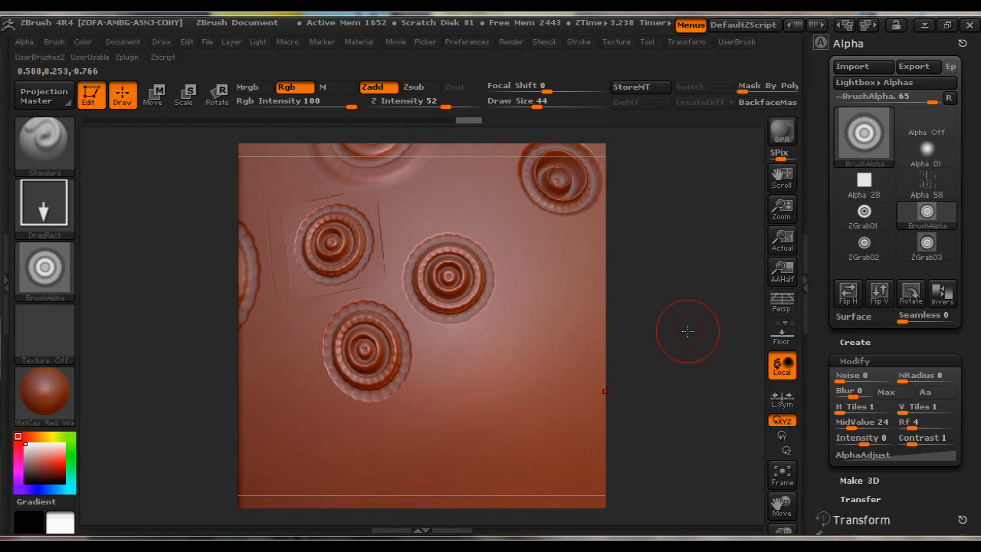
{"action": "mouse_move", "coordinate": [688, 333]}
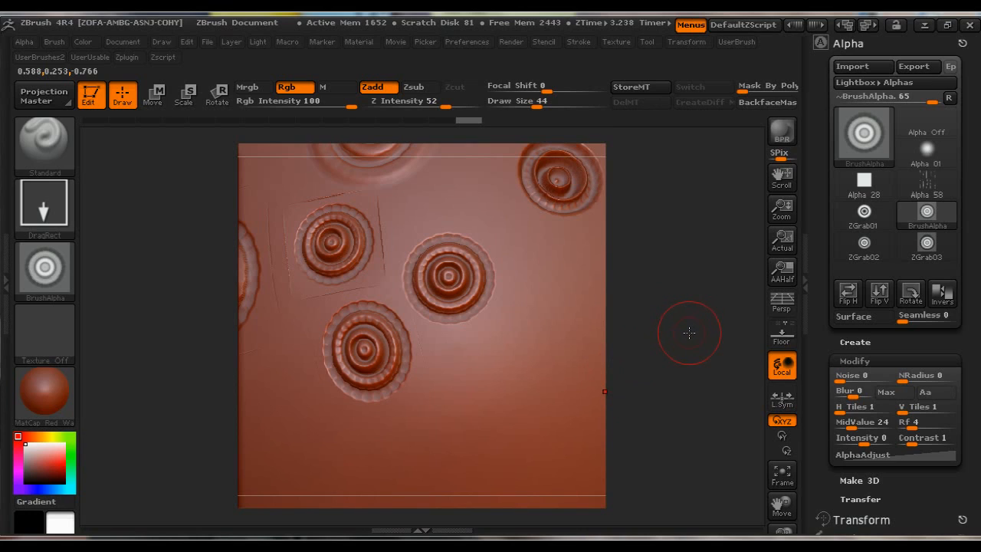